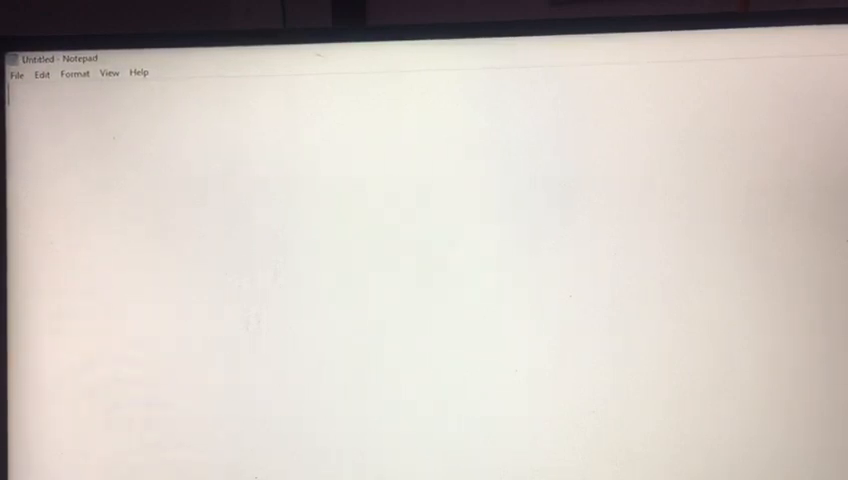
Write the HTML and HEAD opening with the title HELLO INDIA and close the head.
type("<HTML>")
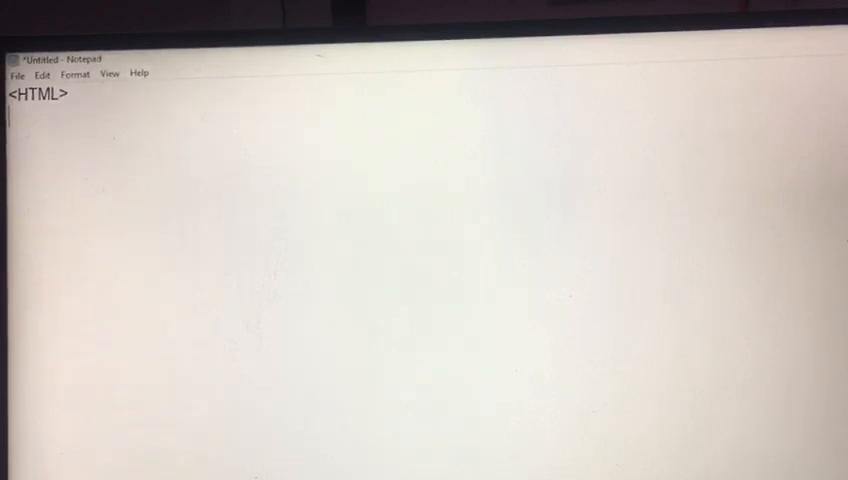
type("<HEAD")
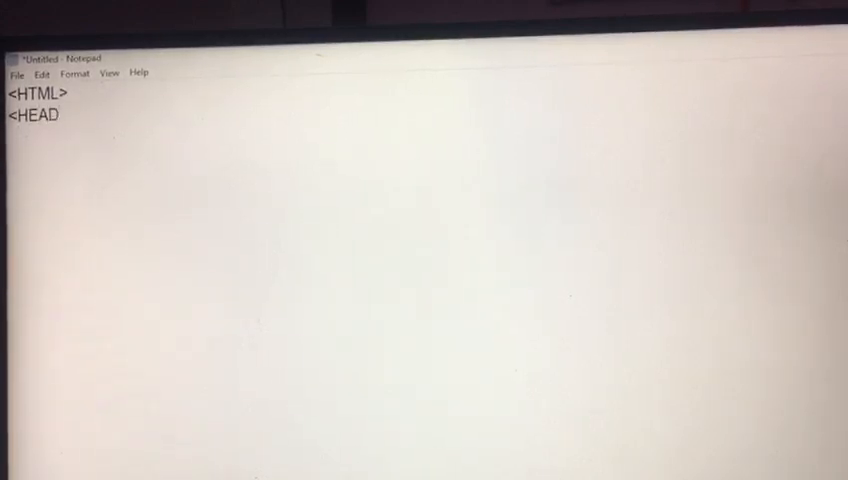
type(">")
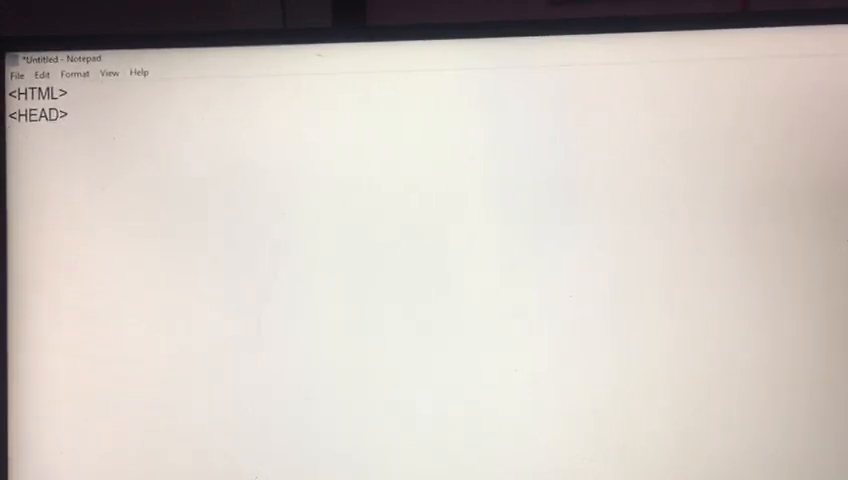
type("<TITLE>")
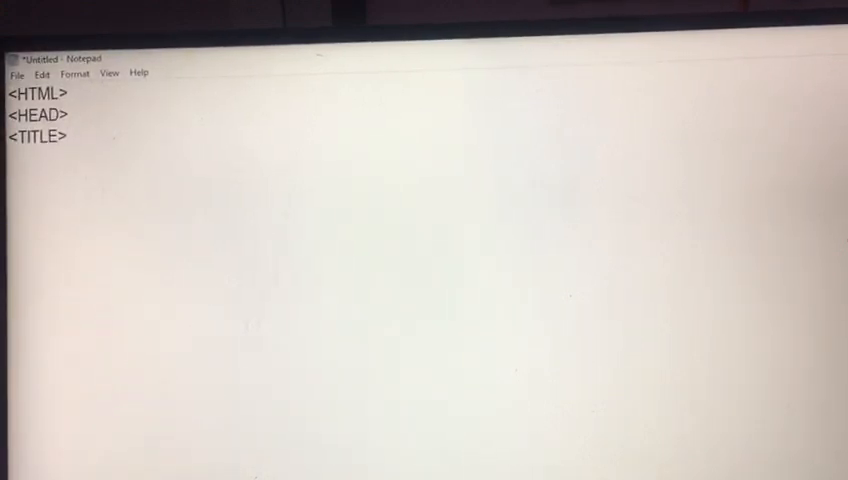
type("HE")
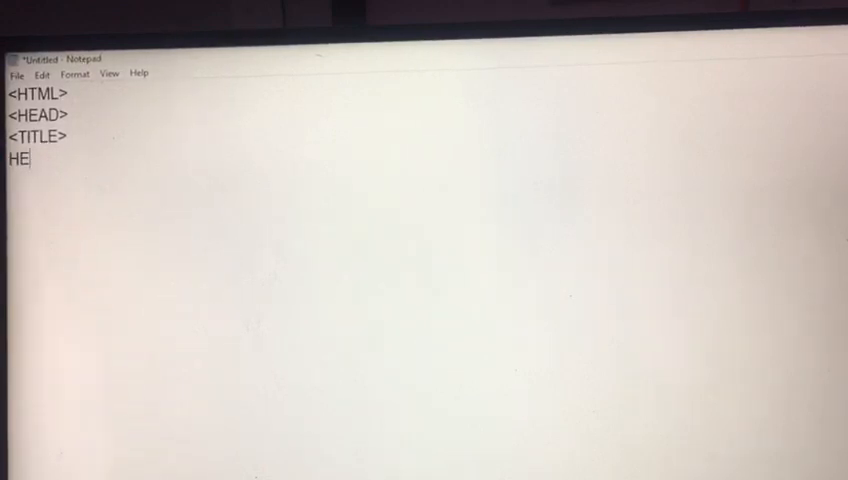
type("LLOINDI")
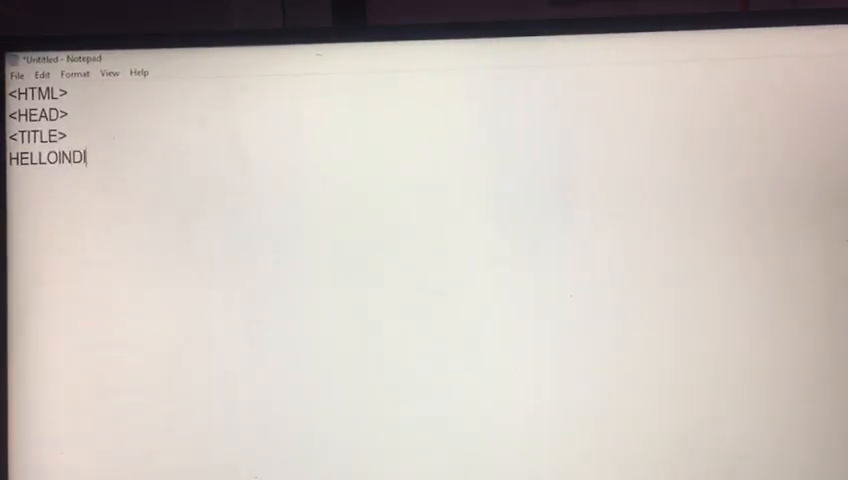
type("IA")
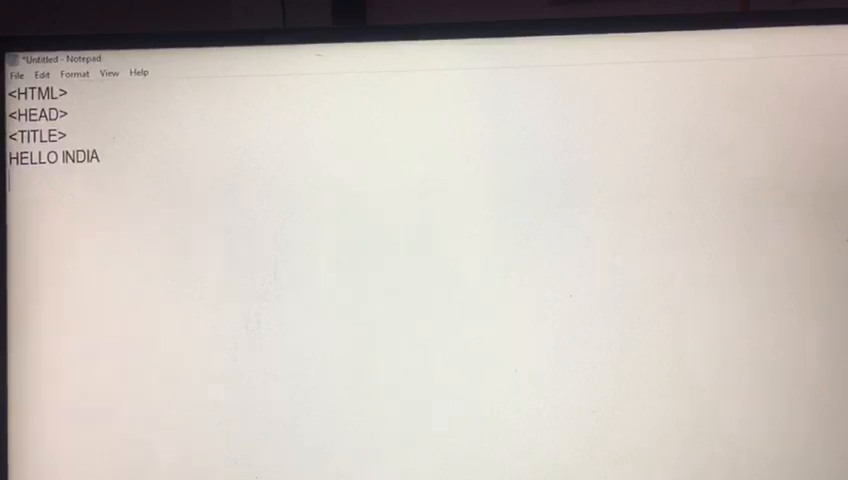
type("</TIT")
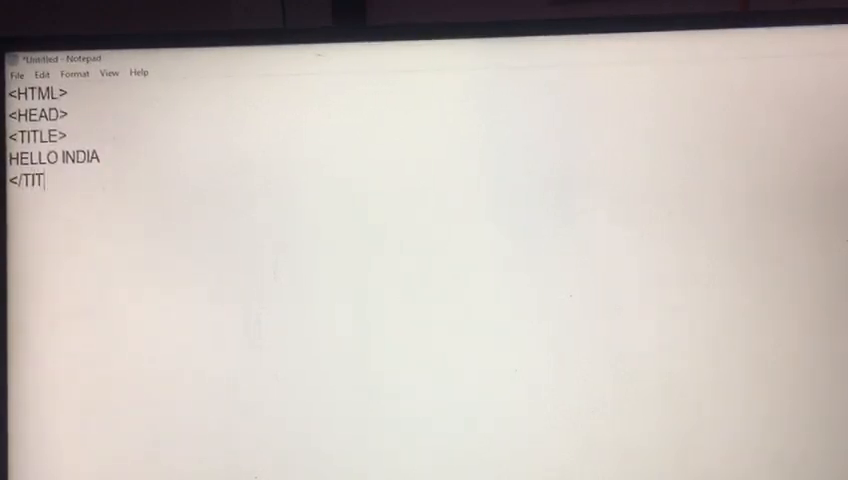
type("LE>")
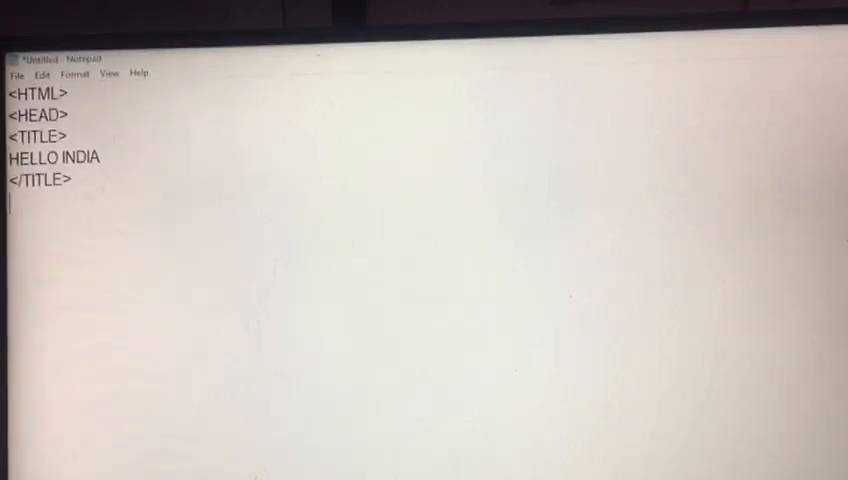
type("</HEAD>")
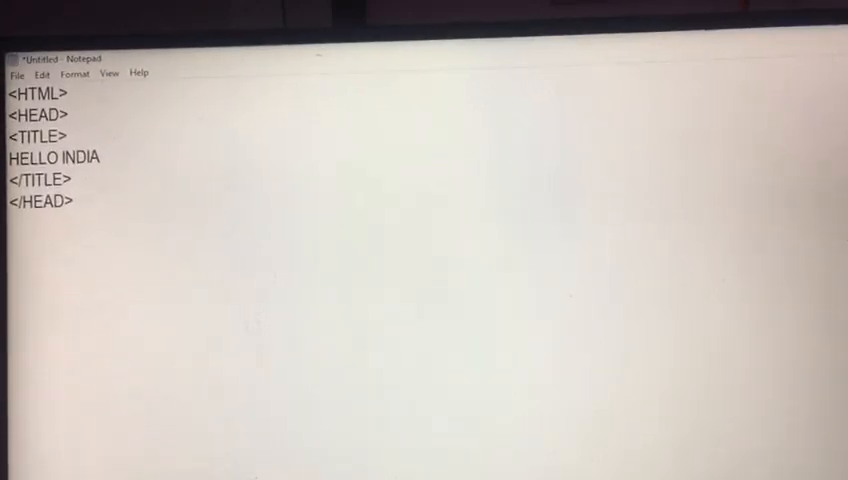
Start the BODY with the text THIS IS MY PAGE.
type("<BODY>")
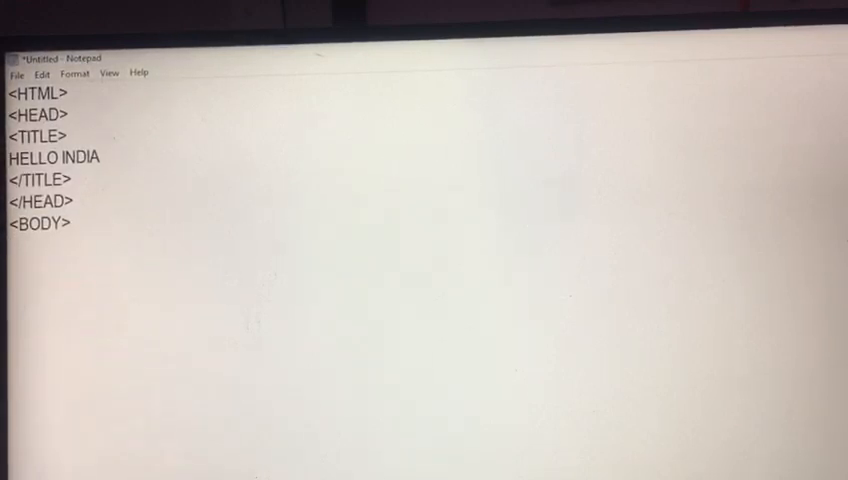
type("THIS")
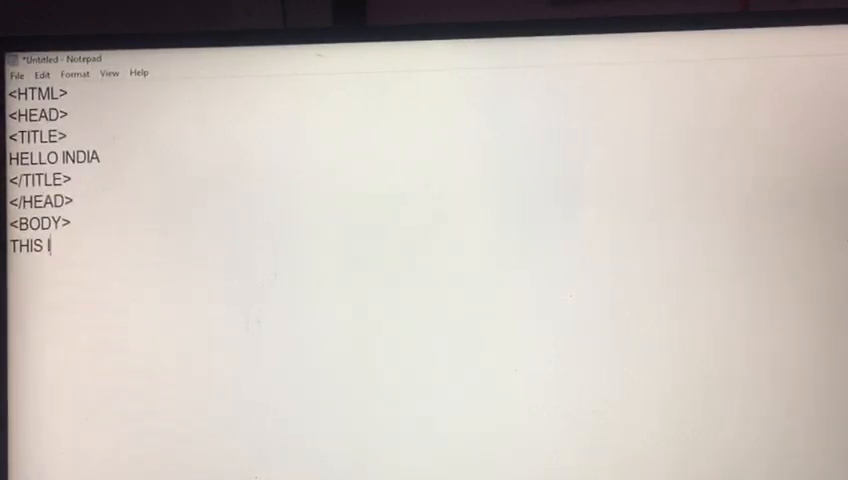
type("IS Y")
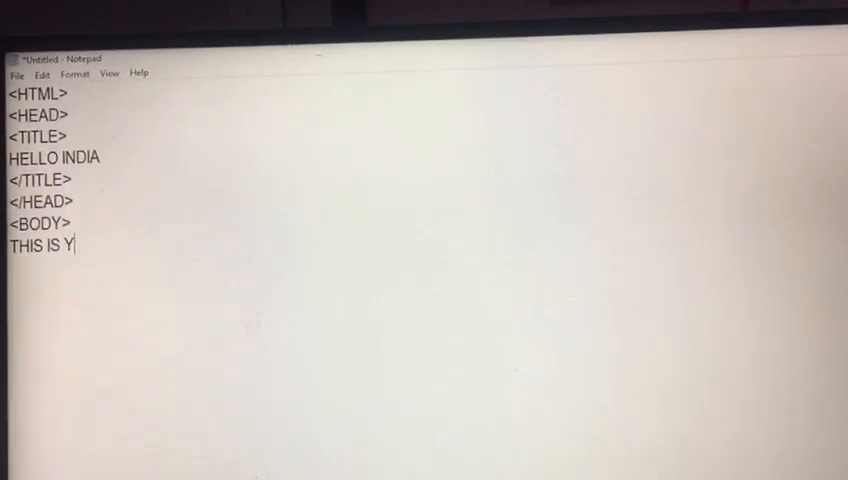
type("M")
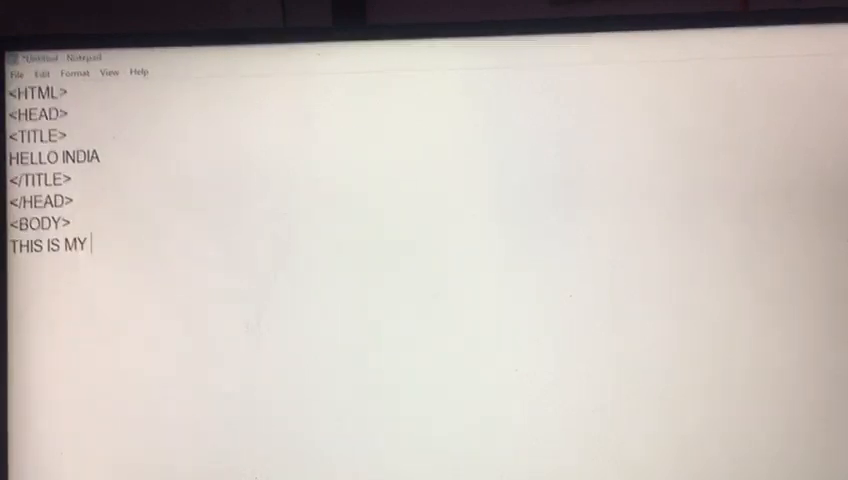
type("PAGE")
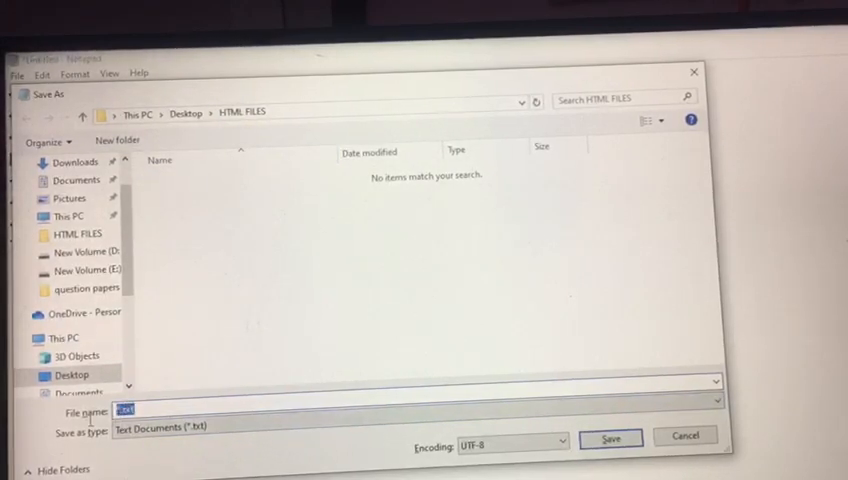
Save the page as 1.HTML in the HTML FILES folder on the Desktop.
type("1.HTML")
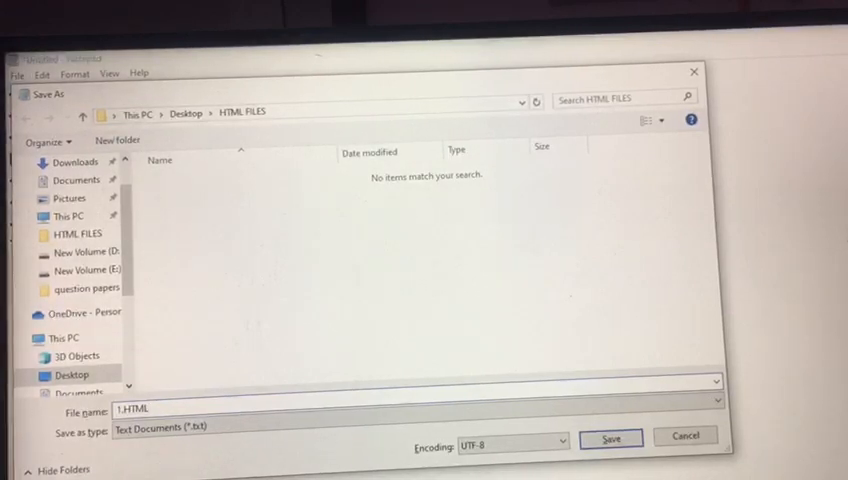
left_click(608, 438)
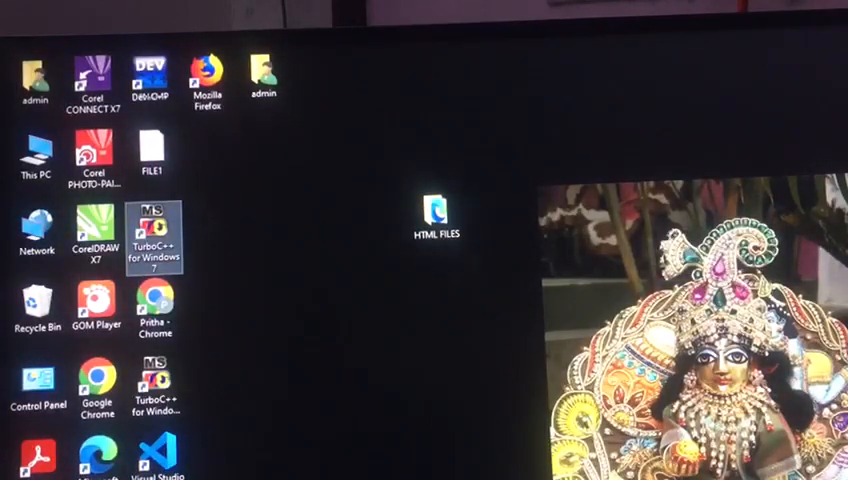
Open the HTML FILES folder on the desktop.
left_click(432, 212)
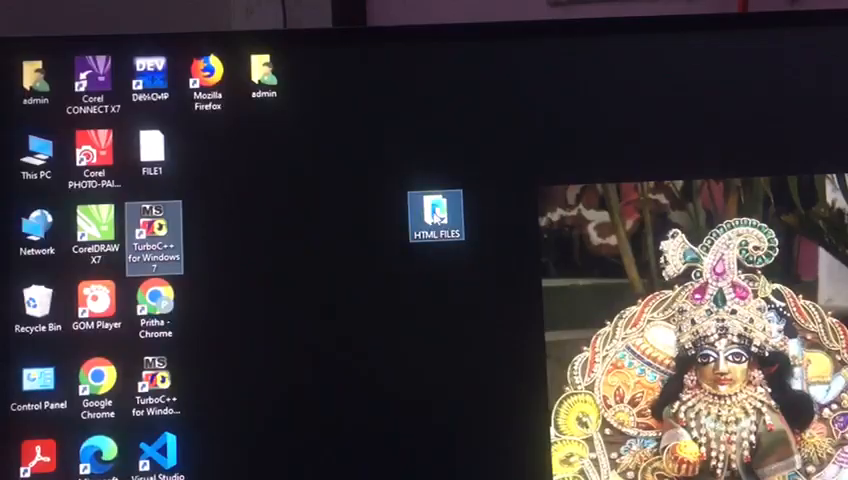
double_click(432, 212)
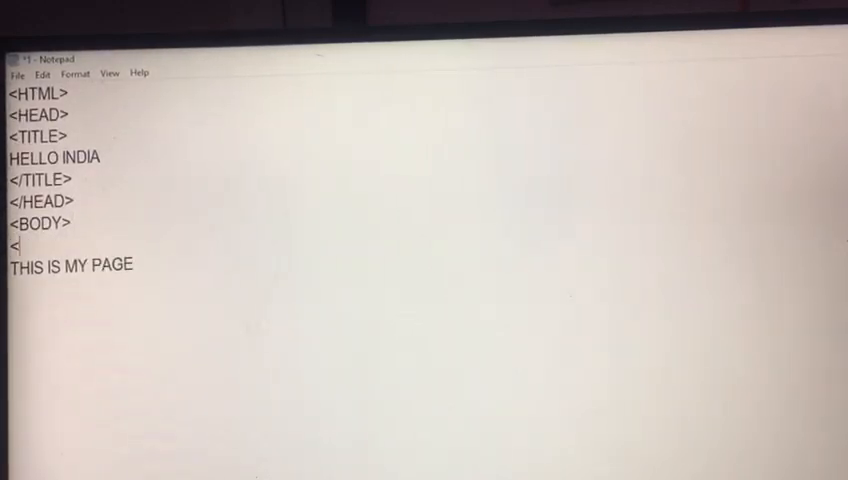
Wrap THIS IS MY PAGE in a FONT SIZE="10" tag with a closing </FONT> on a new line.
type("FONT SIZ")
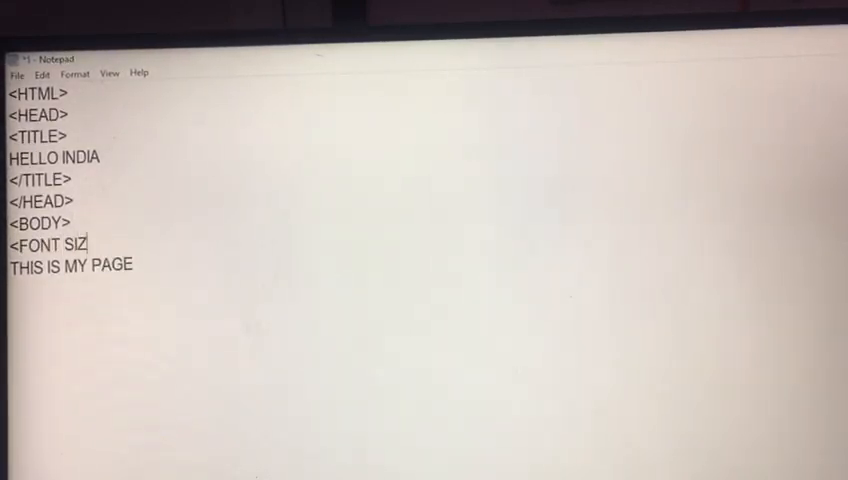
type("E=\"10")
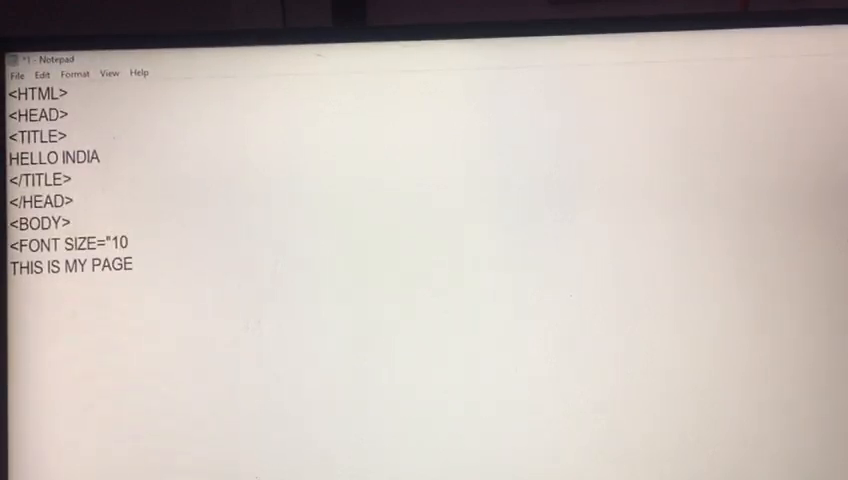
type(">")
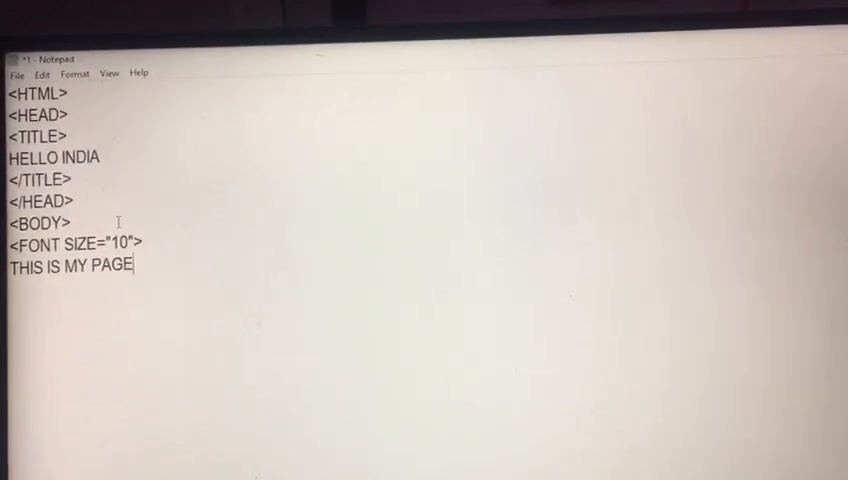
key("Enter")
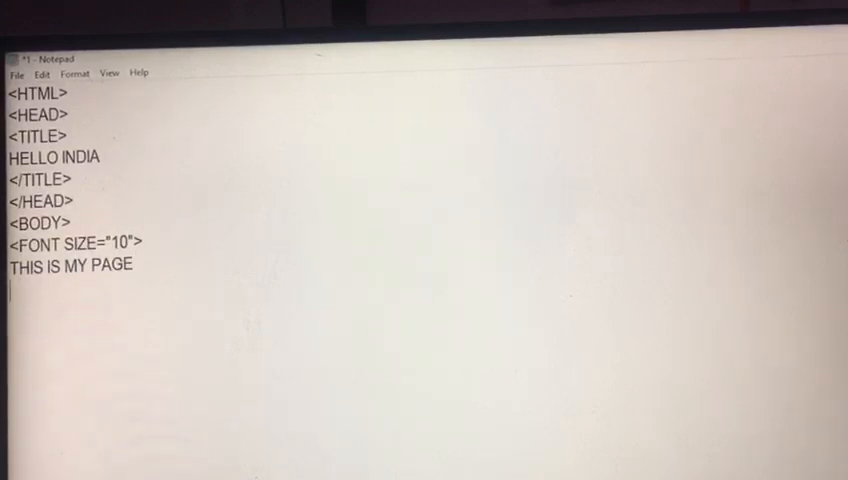
type("</FONT>")
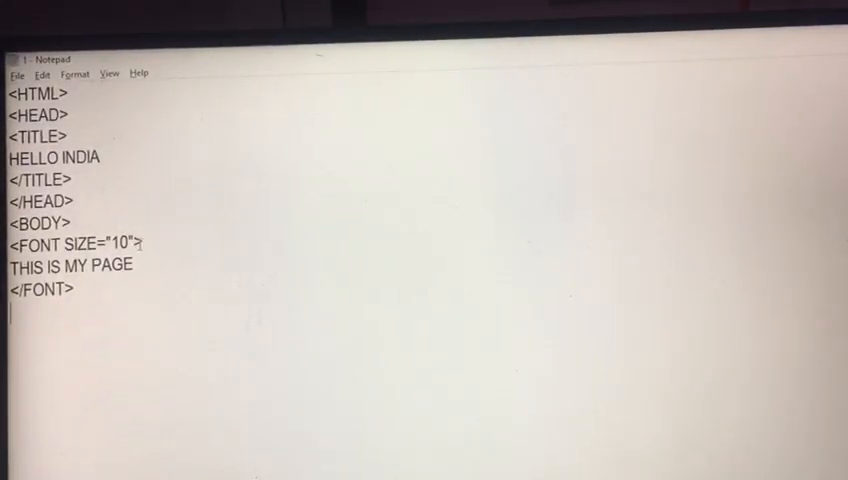
Add COLOR="RED" to the font tag and start a FACE= attribute.
type("C")
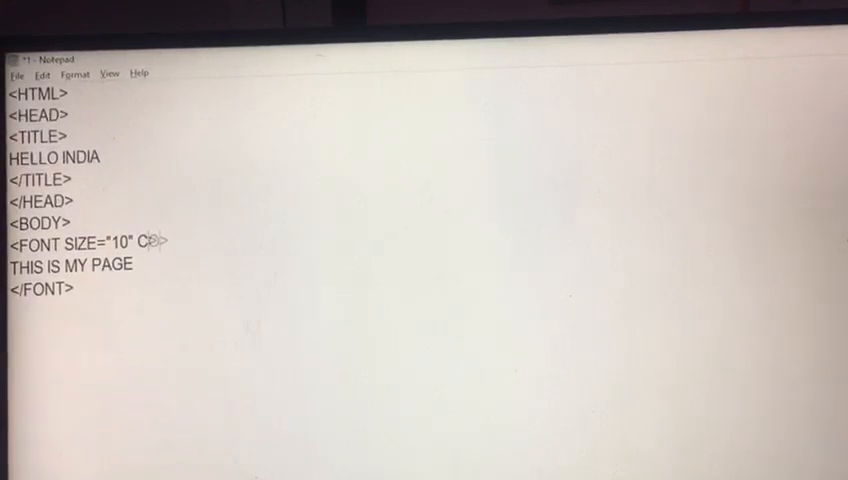
type("OLOR=\"")
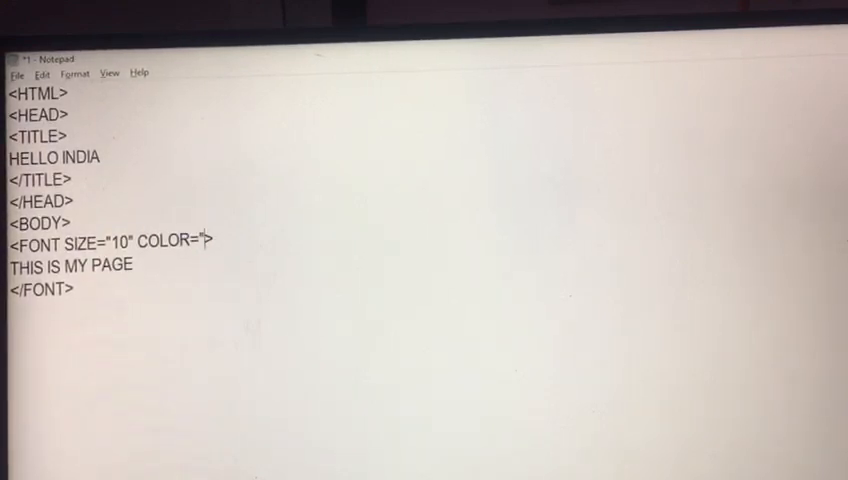
type("RED\"")
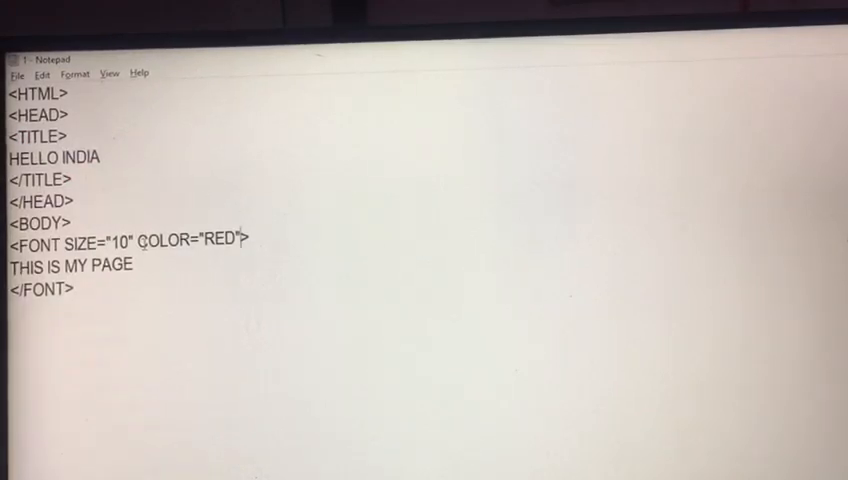
type("FACE=\"")
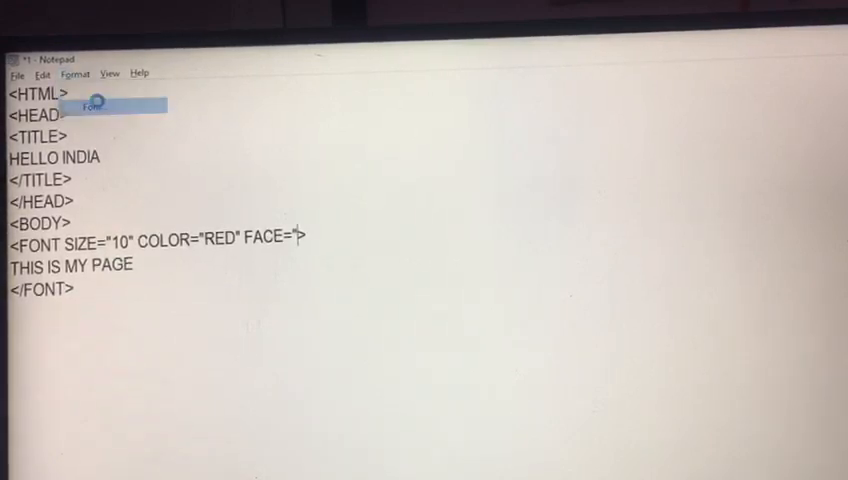
Check the font name in Format > Font and set FACE="Bernard MT".
left_click(90, 106)
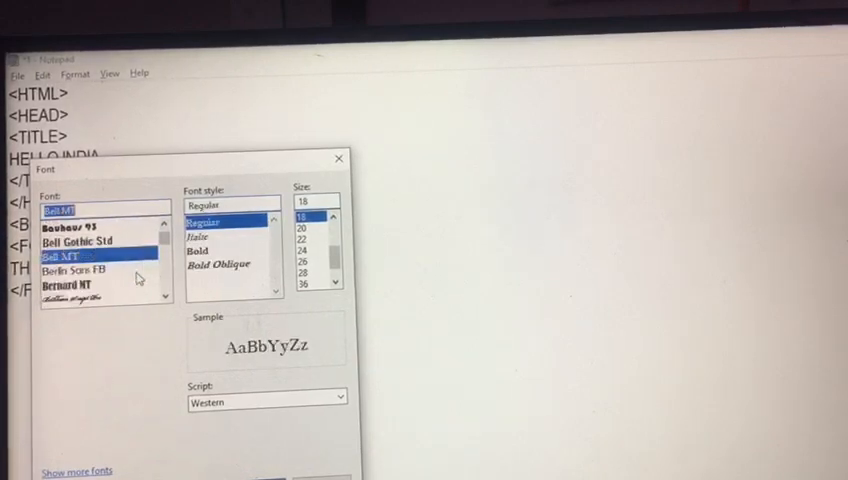
left_click(68, 284)
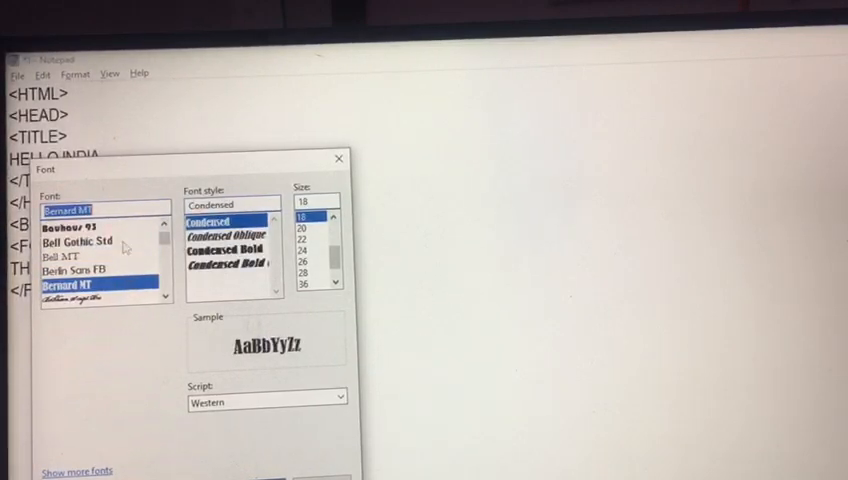
right_click(100, 208)
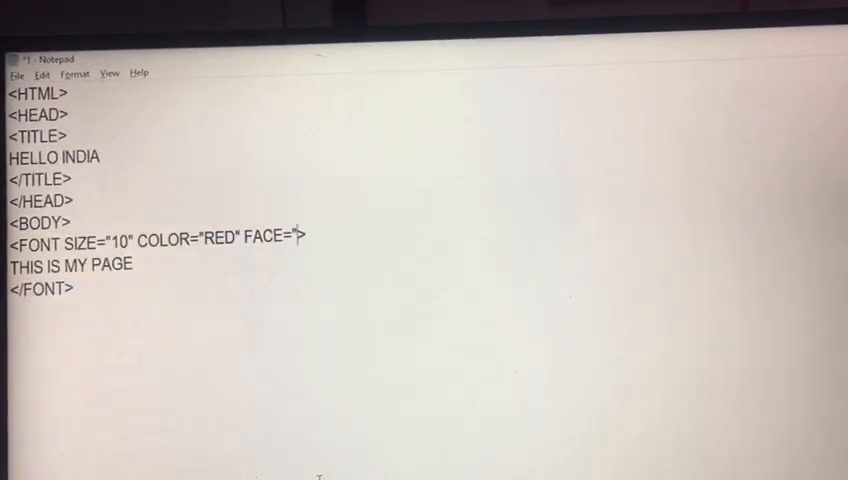
type("Bernard MT")
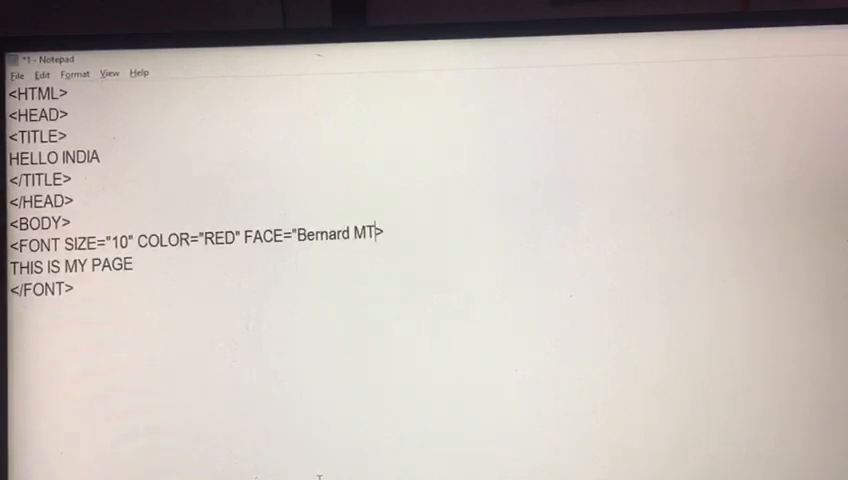
type("\"")
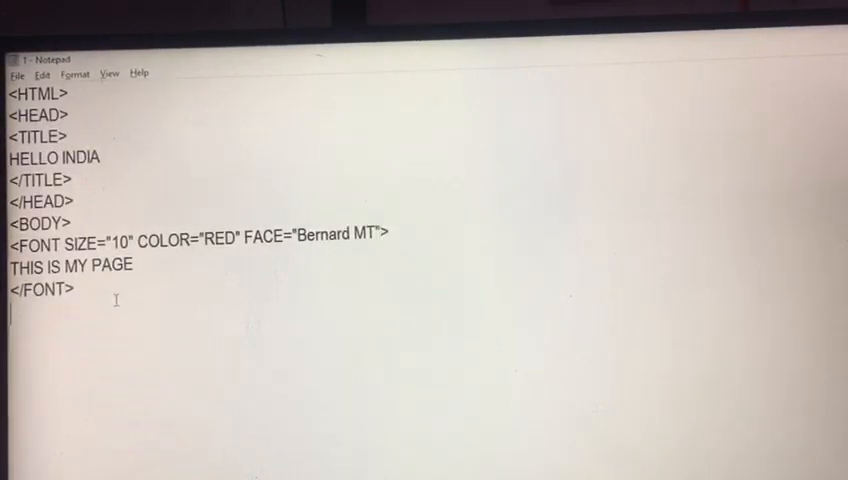
Add a second THIS IS MY PAGE line after </FONT> and start a tag before it.
type("THIS IS")
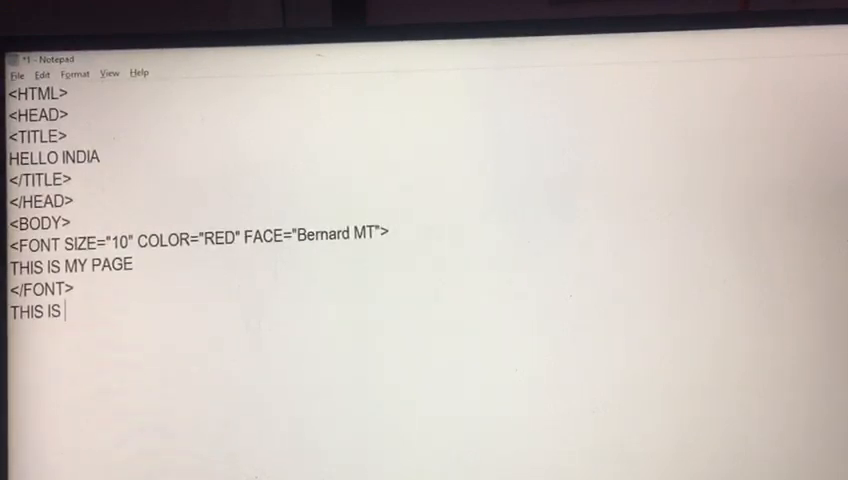
type("MY")
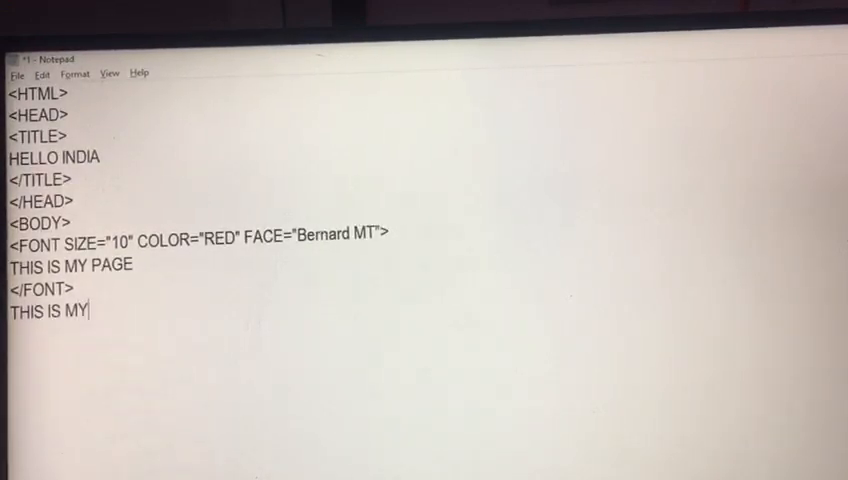
type("PAGE")
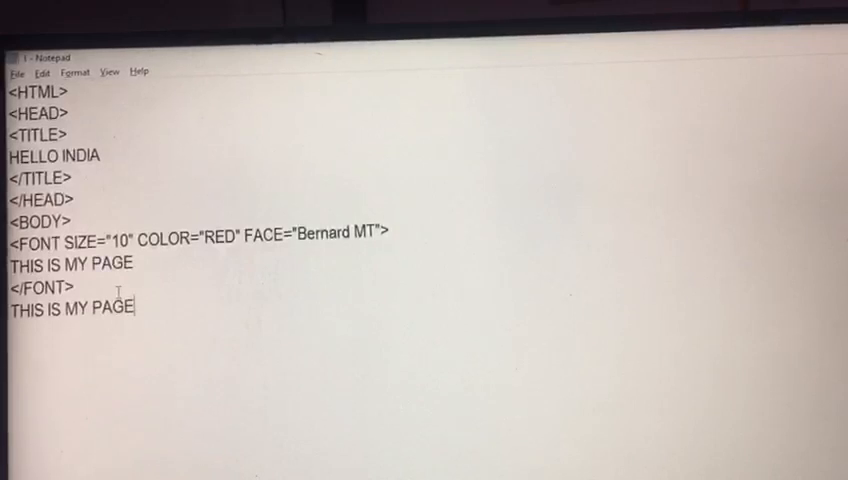
type("<BR>")
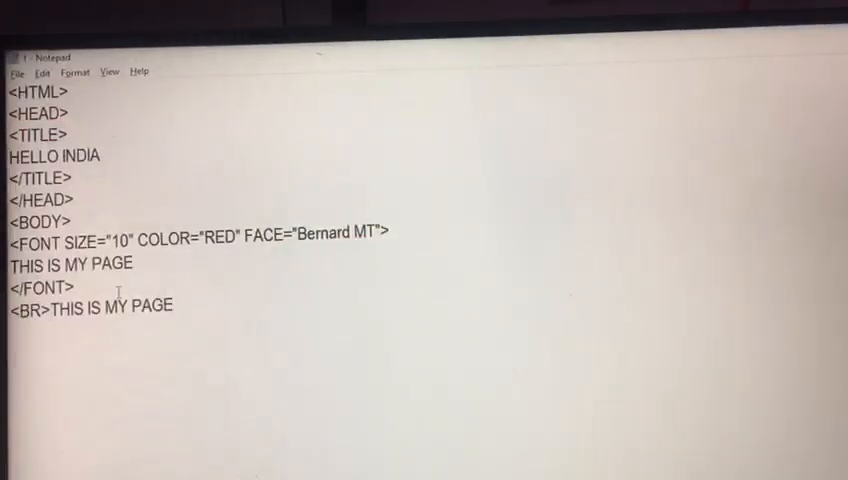
Wrap the second THIS IS MY PAGE line in <CENTER> and </CENTER> tags.
type("<CENT")
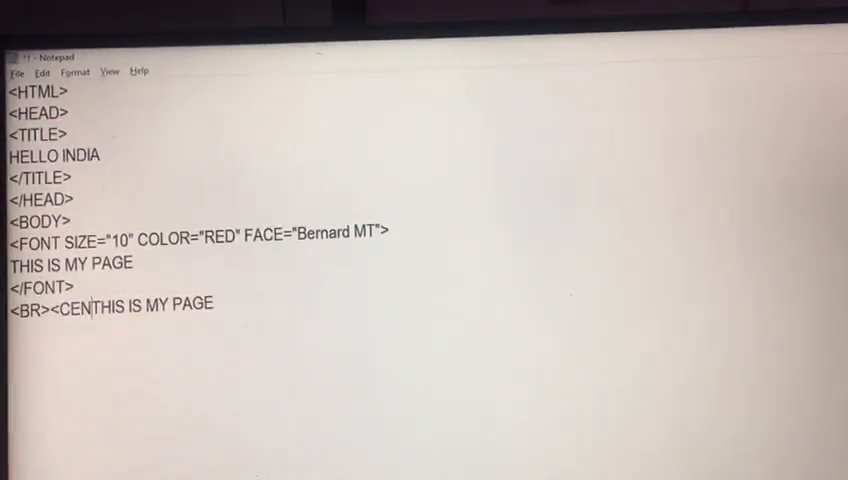
type("TER>")
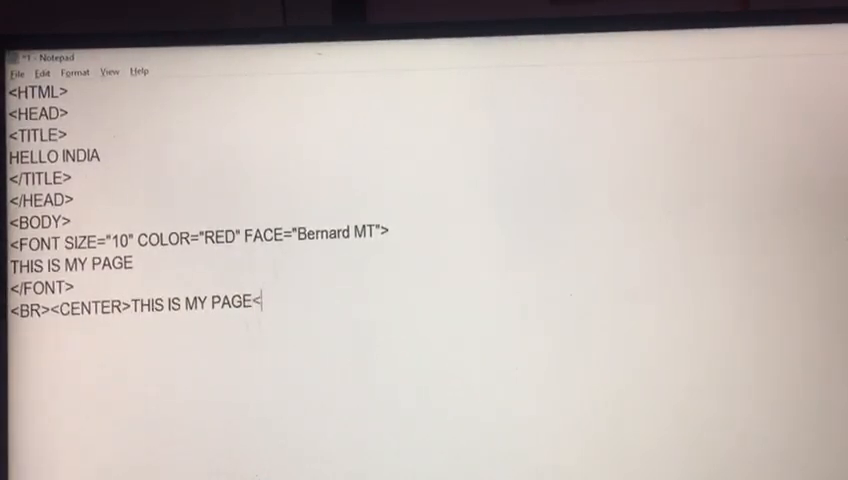
type("/CENTER")
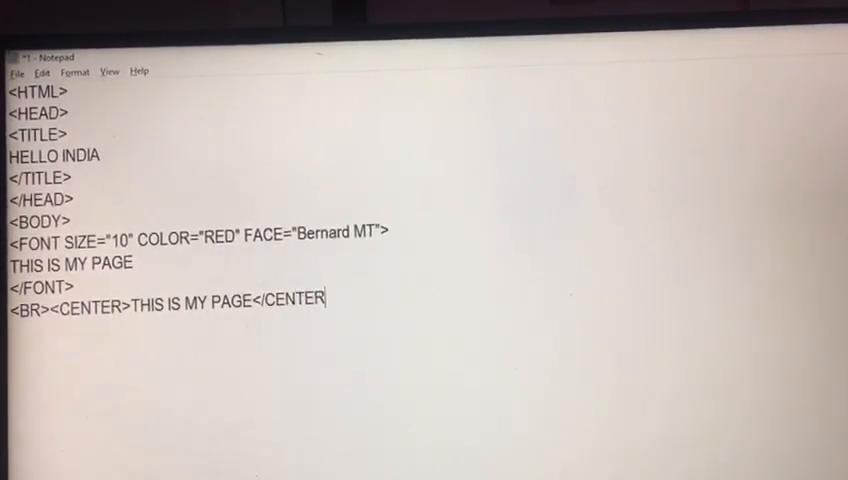
type(">")
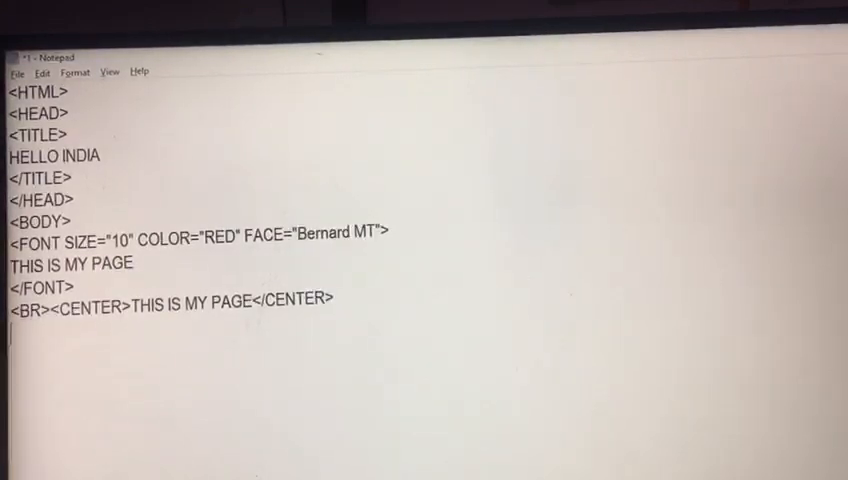
Add an <HR NOSHADE COLOR="BLUE" SIZE="10"> rule below the centered line.
type("<HR,")
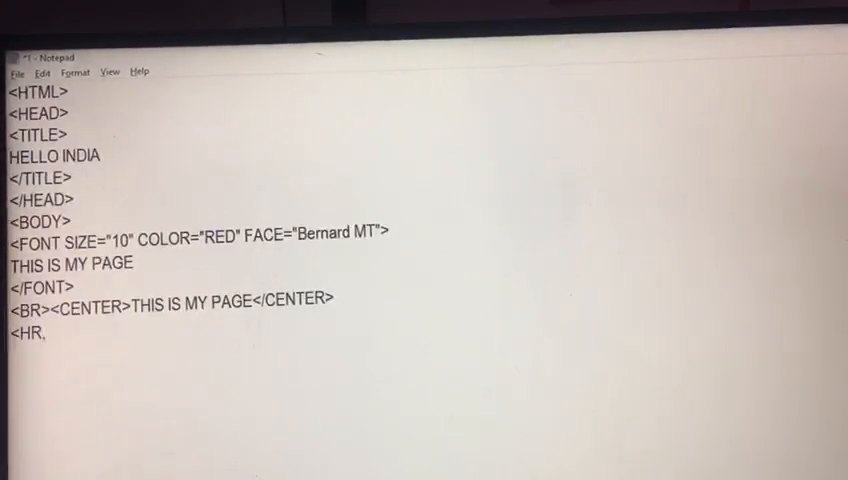
type(">")
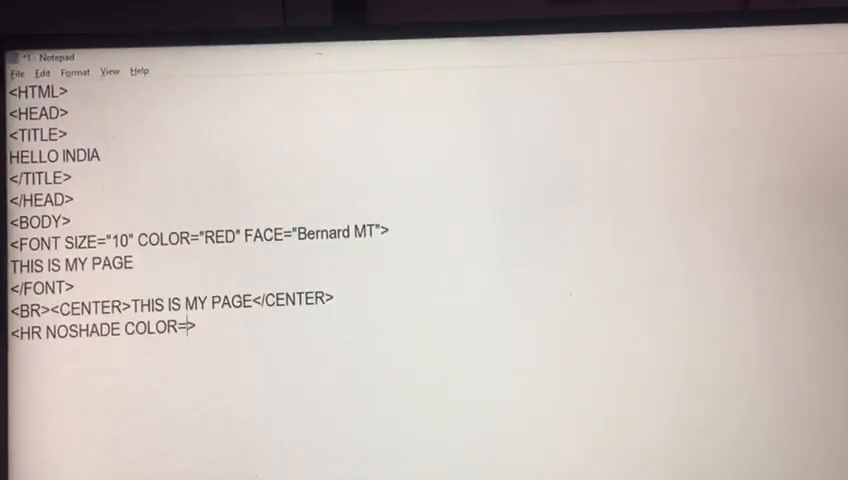
type("\"BLUE\"")
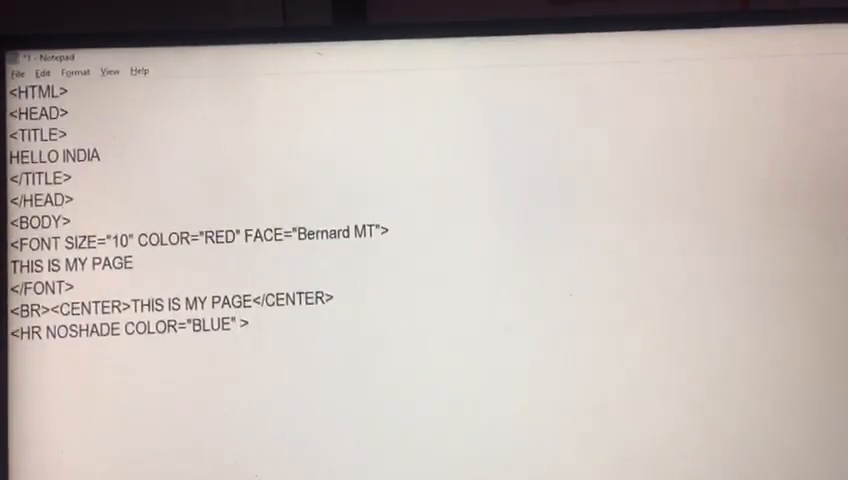
type("SIZE=\"10\"")
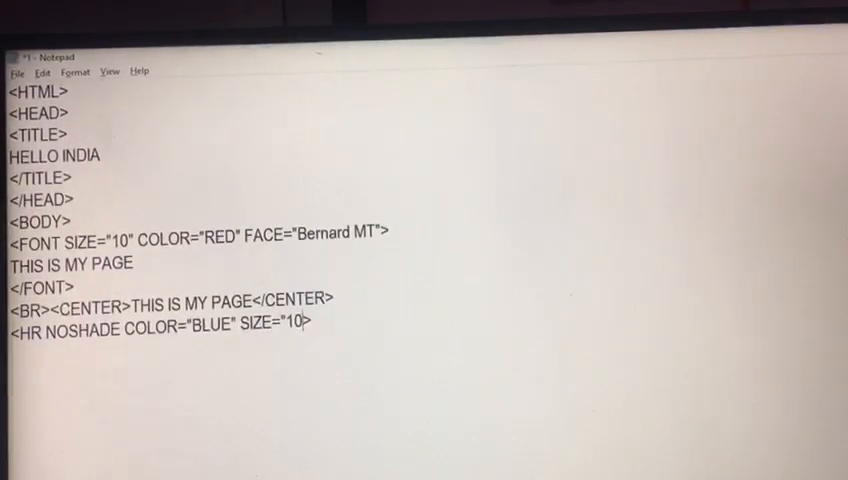